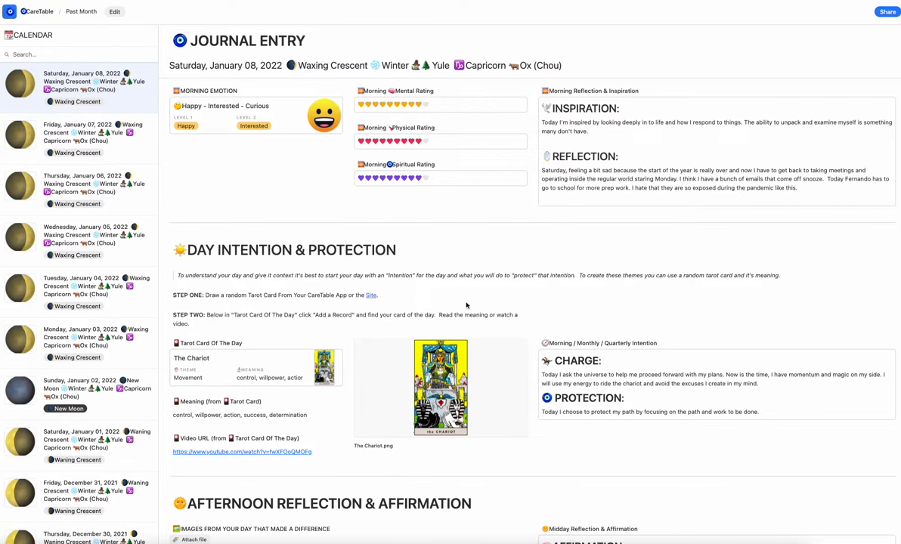
# - View the Friday, January 07, 2022 journal entry, then return to January 08, 2022
pyautogui.scroll(-3)
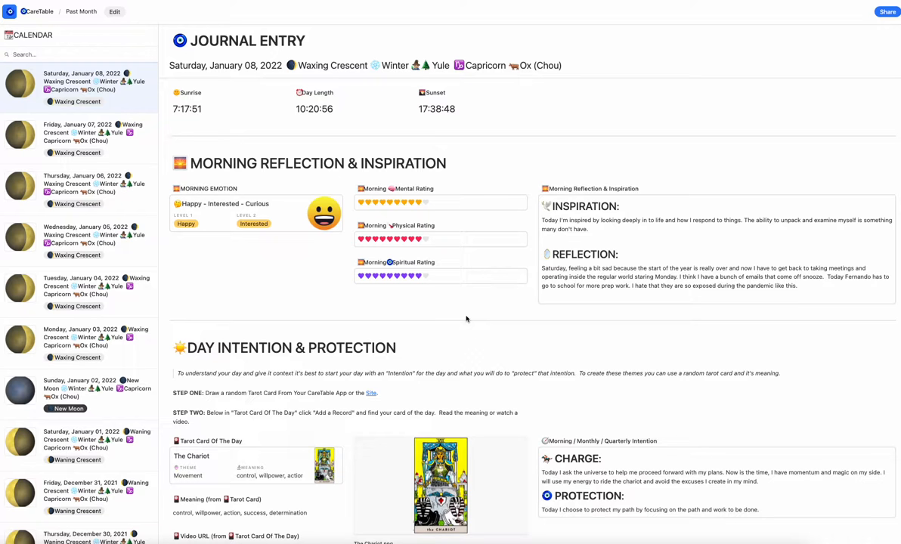
pyautogui.scroll(-3)
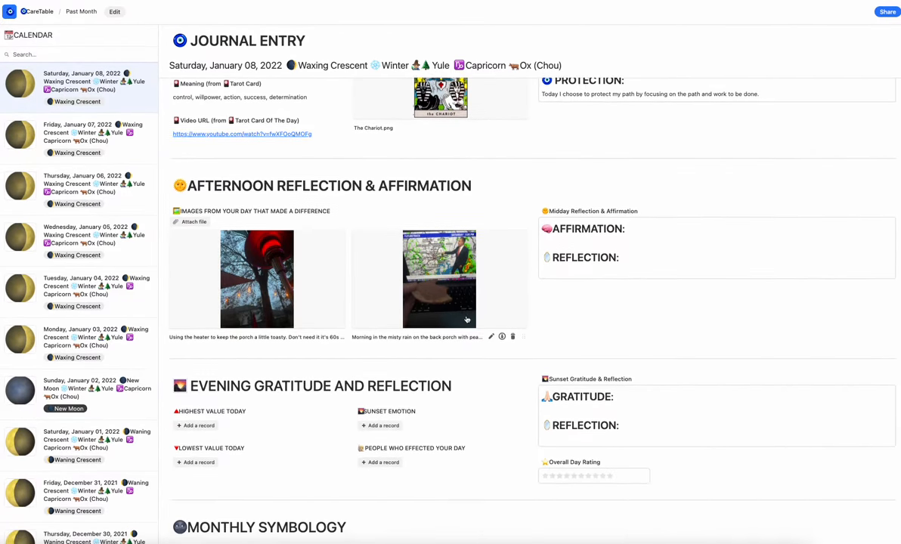
pyautogui.scroll(3)
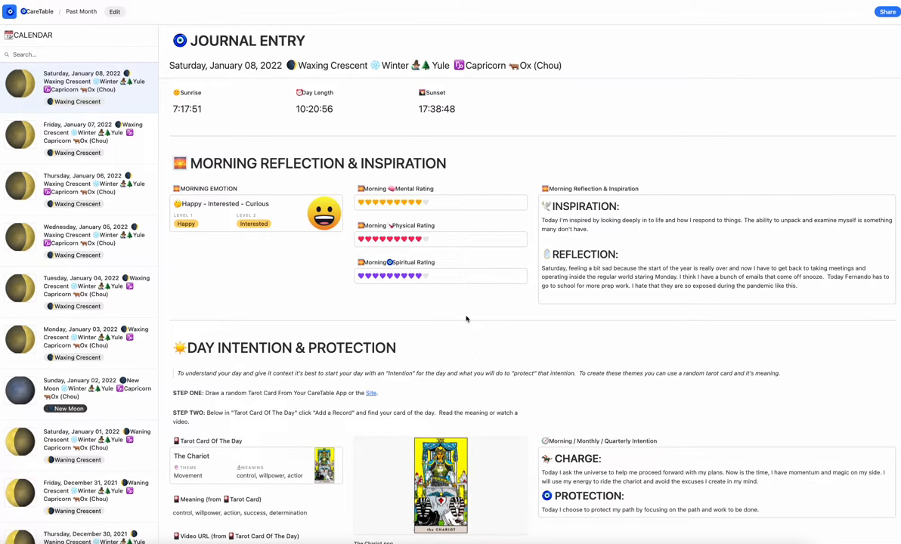
pyautogui.click(83, 135)
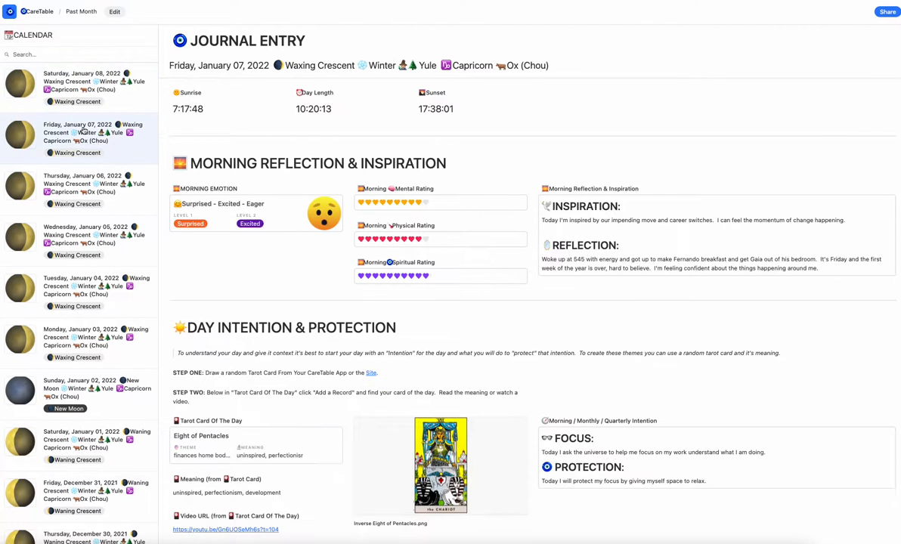
pyautogui.click(80, 183)
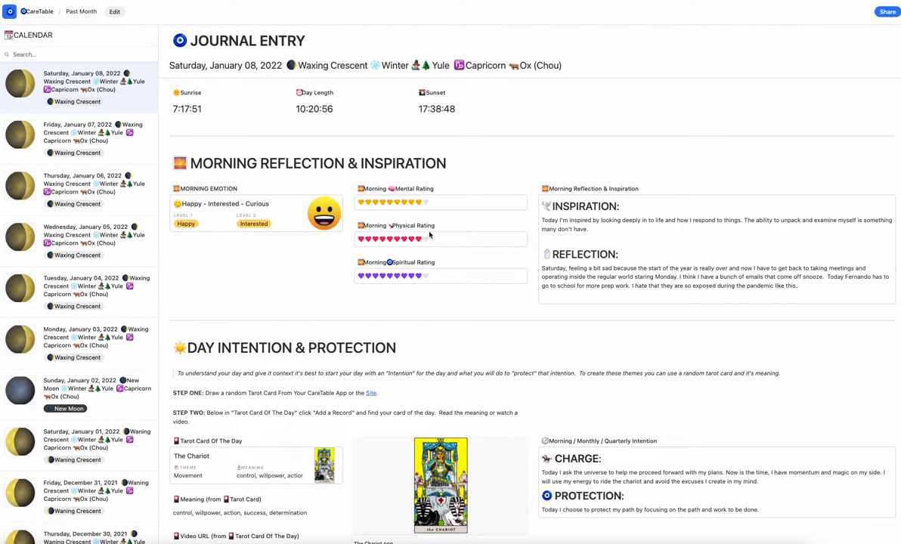
# - Go to the site's home page from the main pages list and scroll through it
pyautogui.scroll(-3)
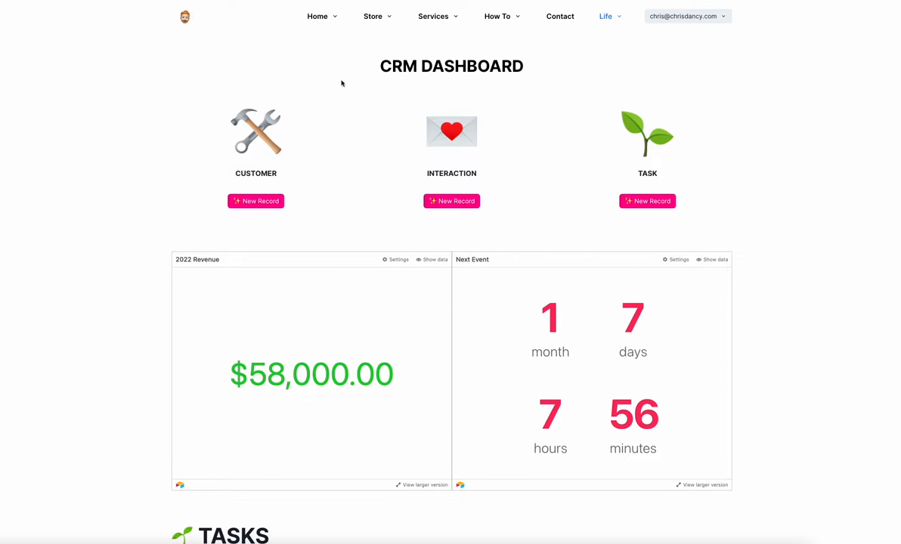
pyautogui.moveTo(330, 38)
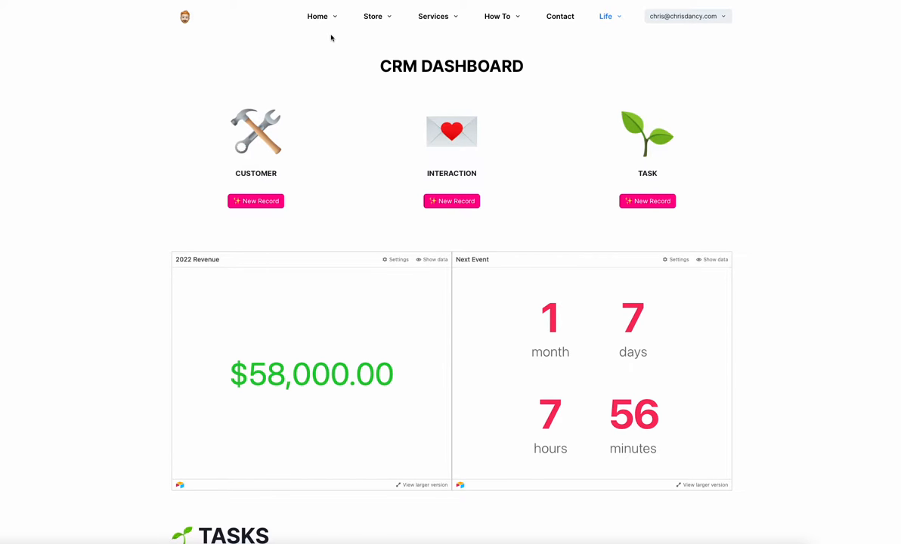
pyautogui.click(318, 16)
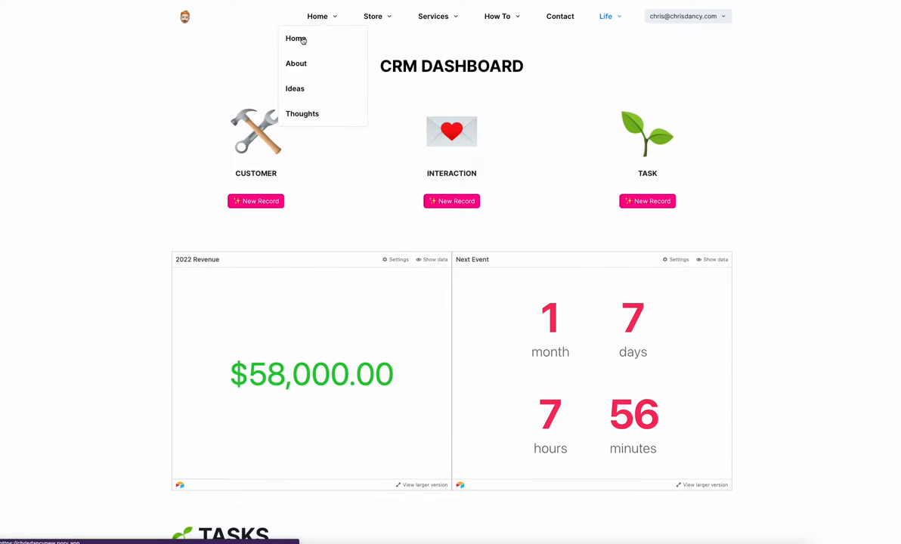
pyautogui.click(294, 38)
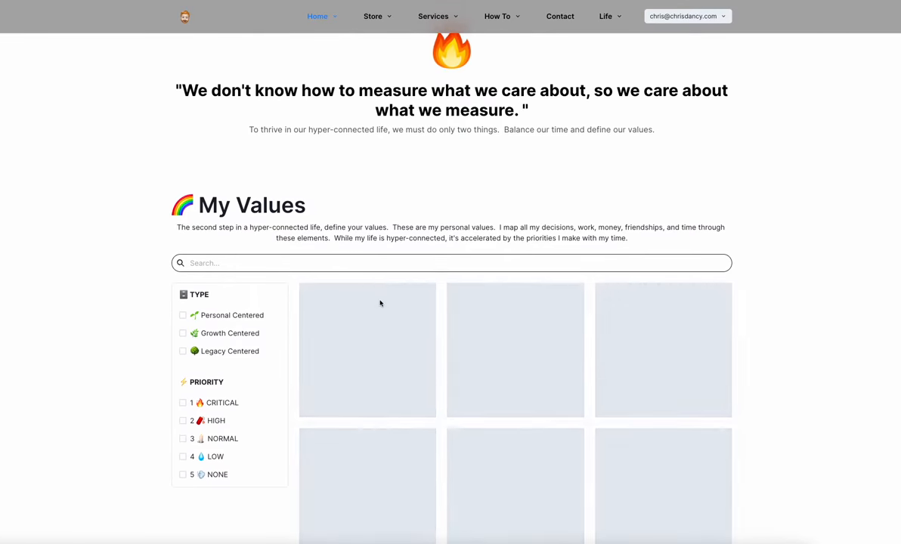
pyautogui.scroll(-3)
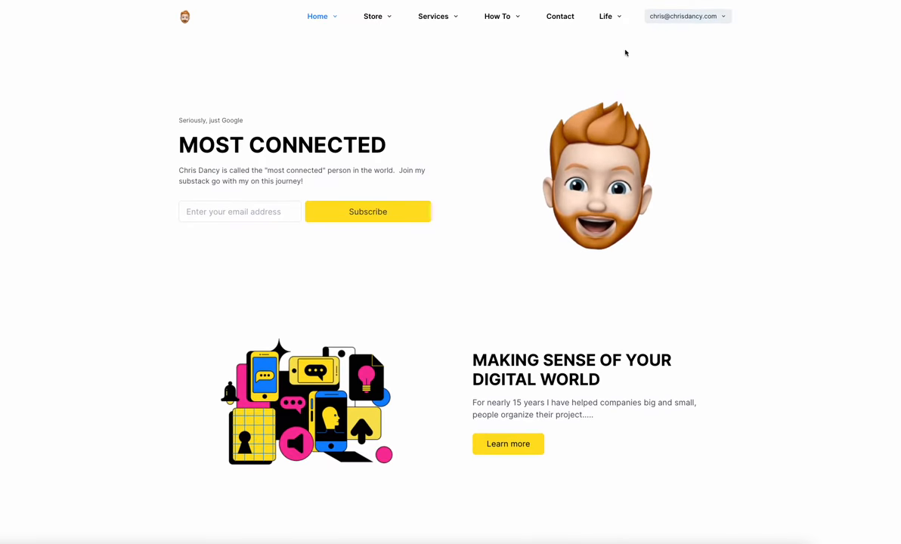
# - Return to the CRM dashboard via personal life pages and begin a new customer record
pyautogui.click(605, 16)
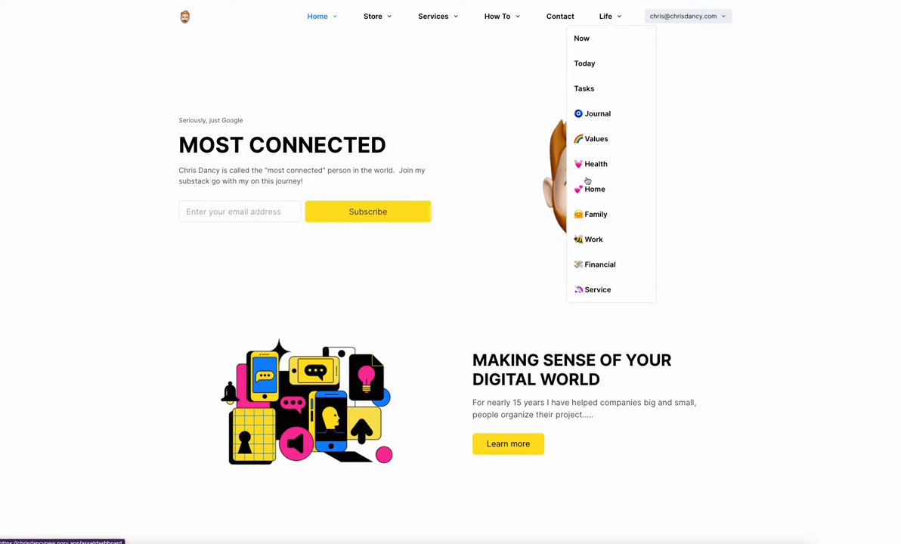
pyautogui.moveTo(595, 242)
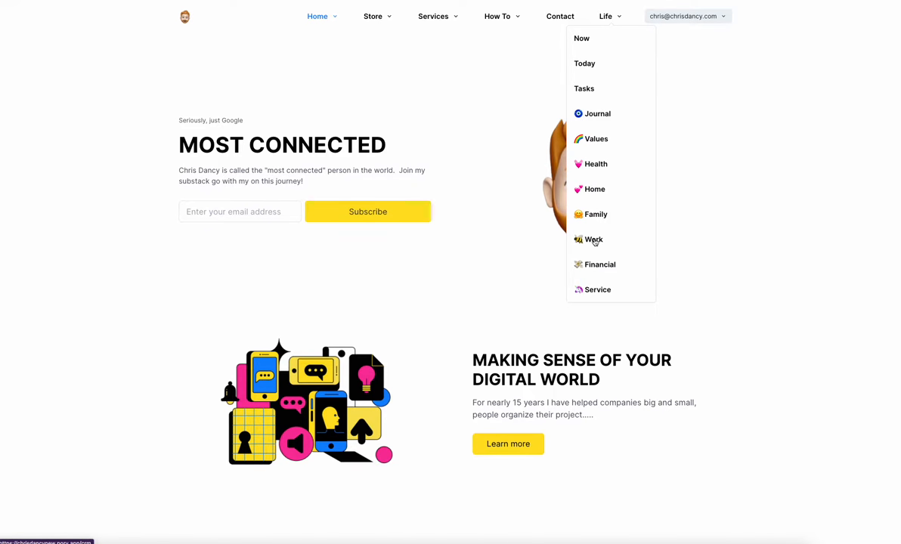
pyautogui.click(593, 239)
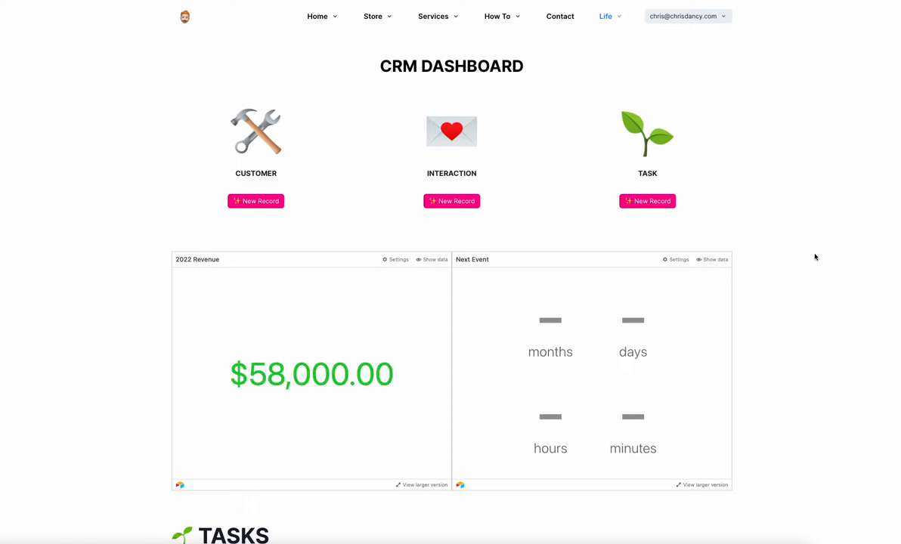
pyautogui.scroll(-3)
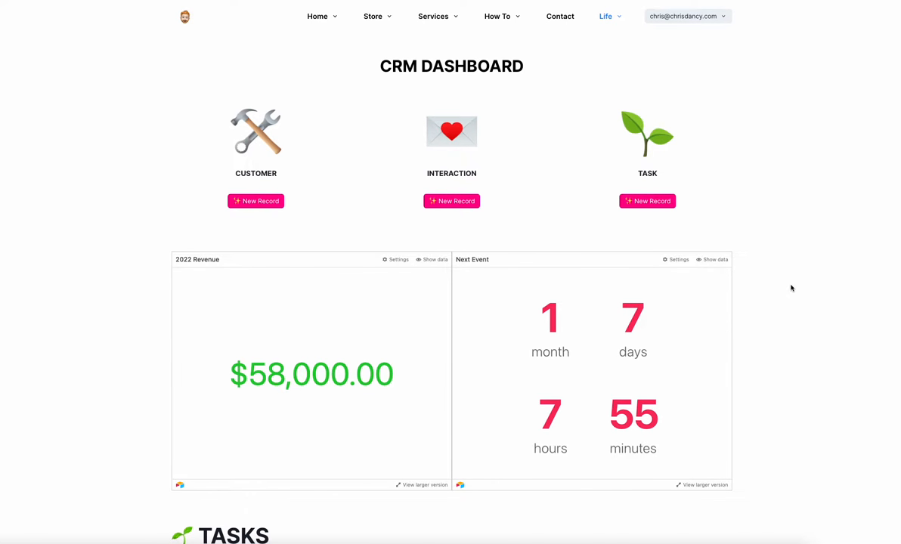
pyautogui.scroll(-3)
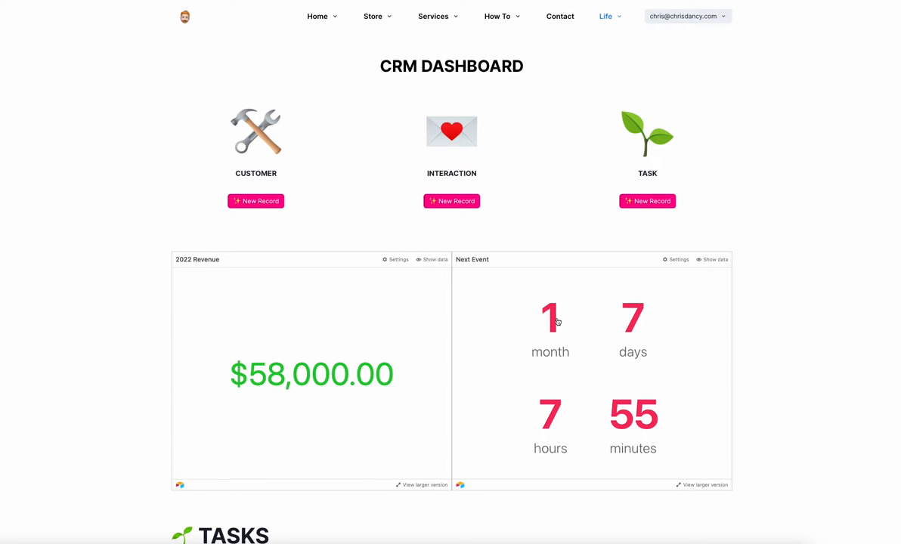
pyautogui.moveTo(500, 231)
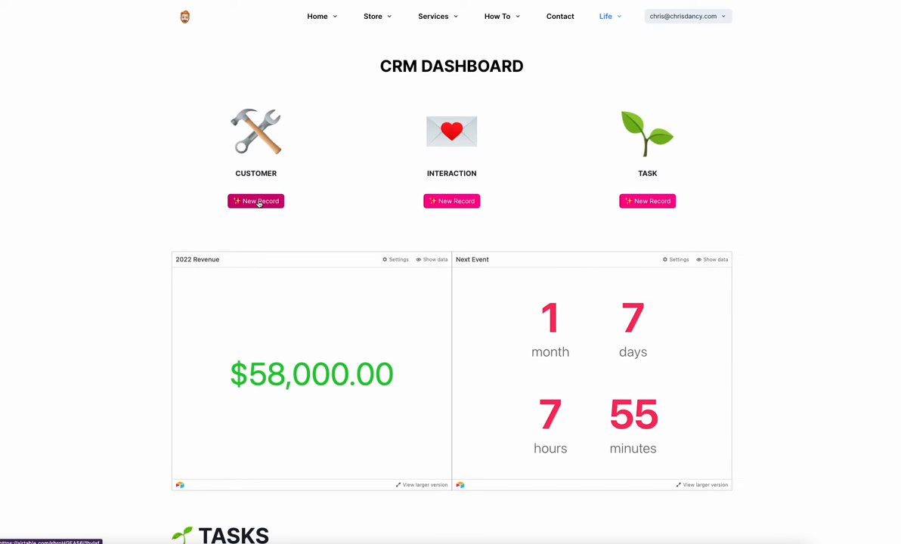
pyautogui.click(256, 201)
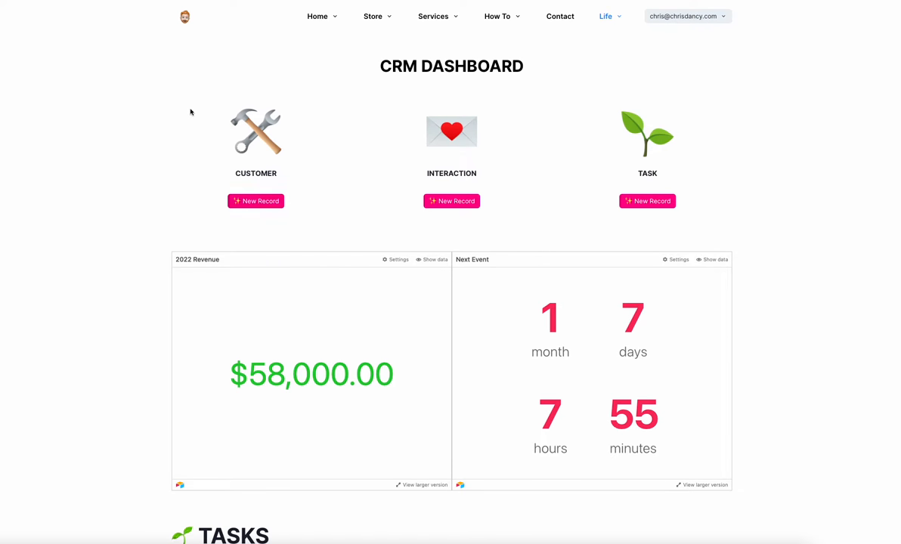
pyautogui.moveTo(168, 176)
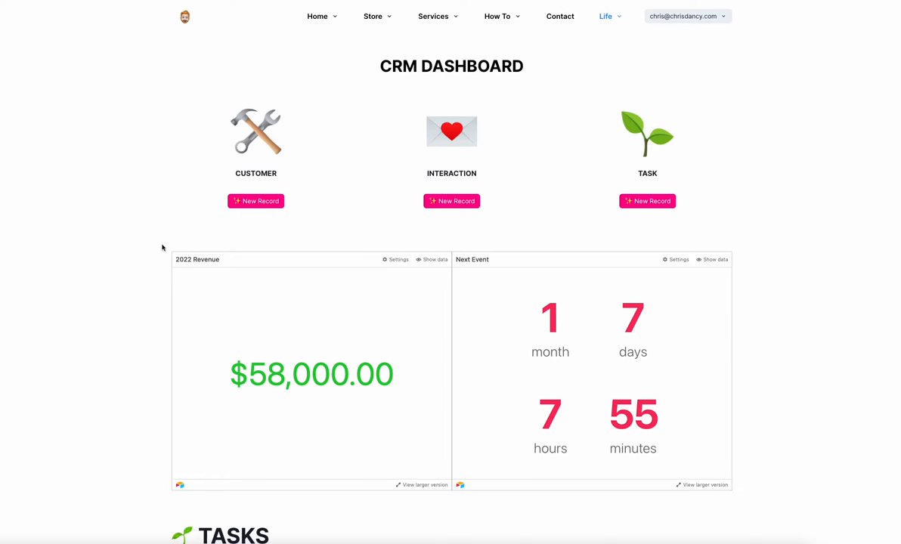
# - Review the Quest Slide Deck task's linked people and interactions, then close it
pyautogui.scroll(-3)
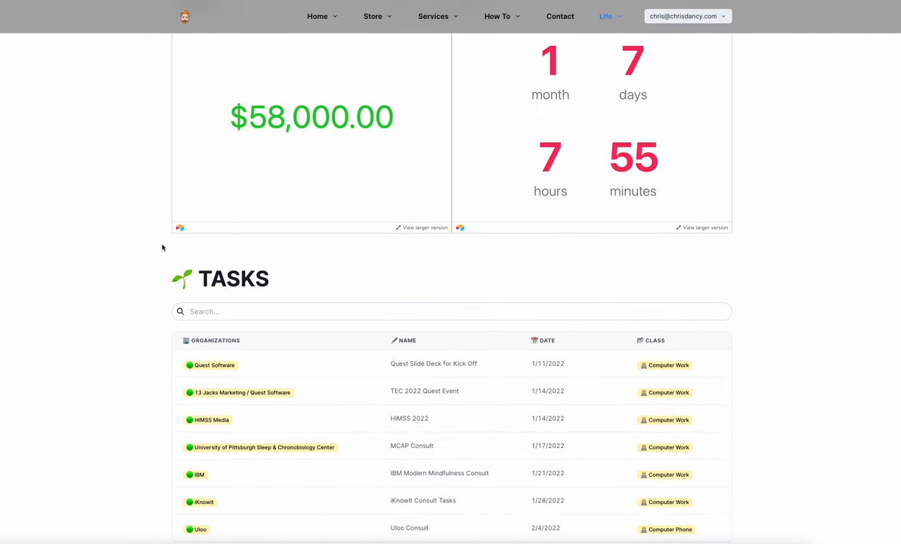
pyautogui.moveTo(188, 303)
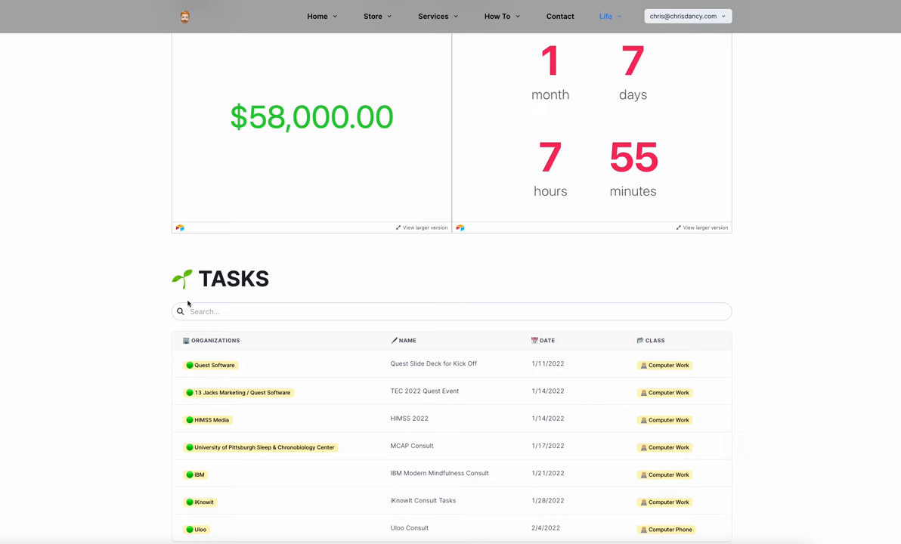
pyautogui.moveTo(156, 346)
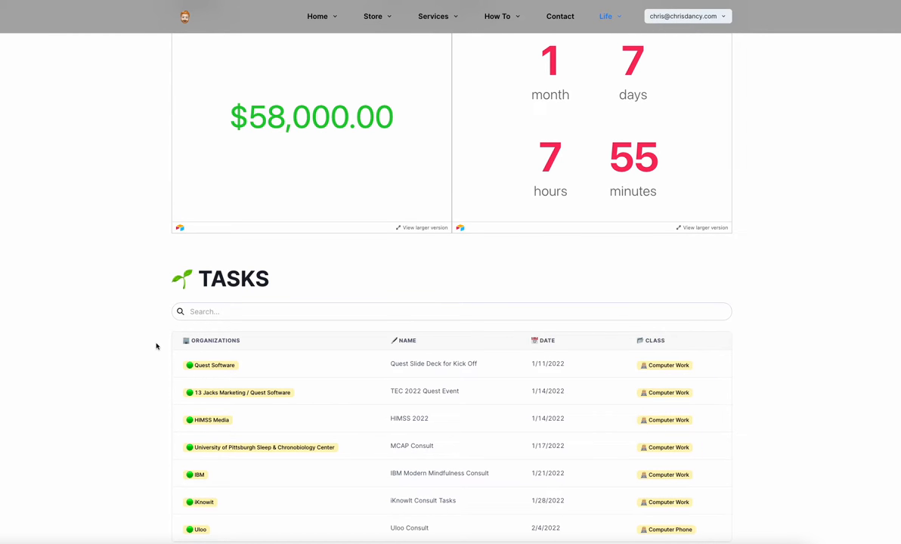
pyautogui.scroll(-3)
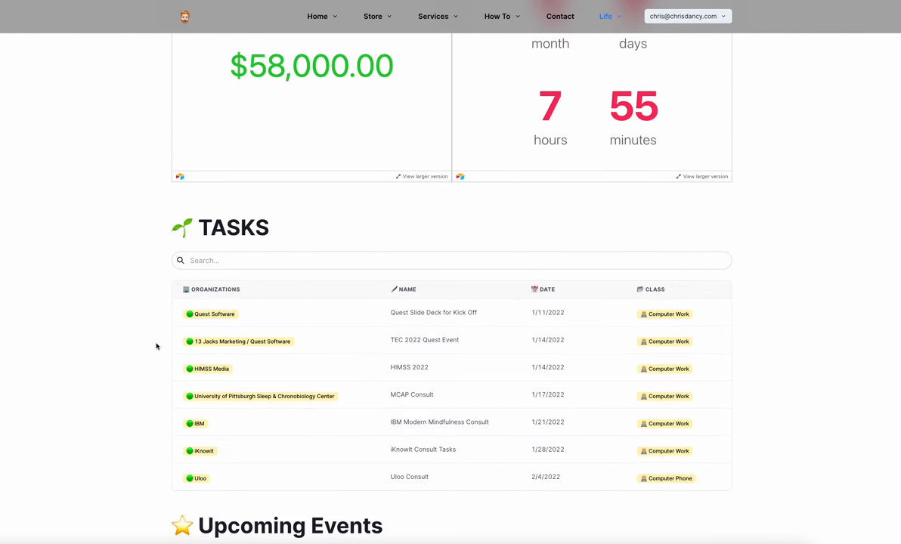
pyautogui.moveTo(316, 318)
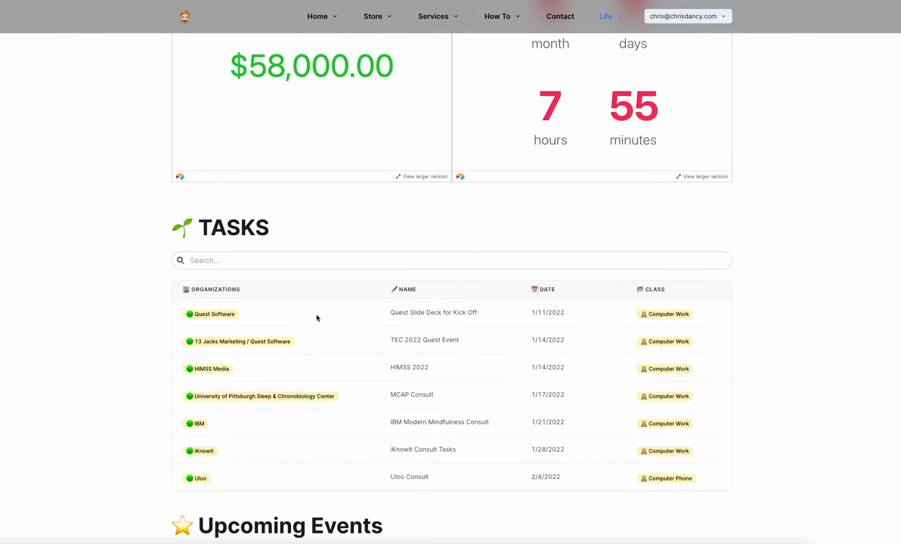
pyautogui.click(433, 312)
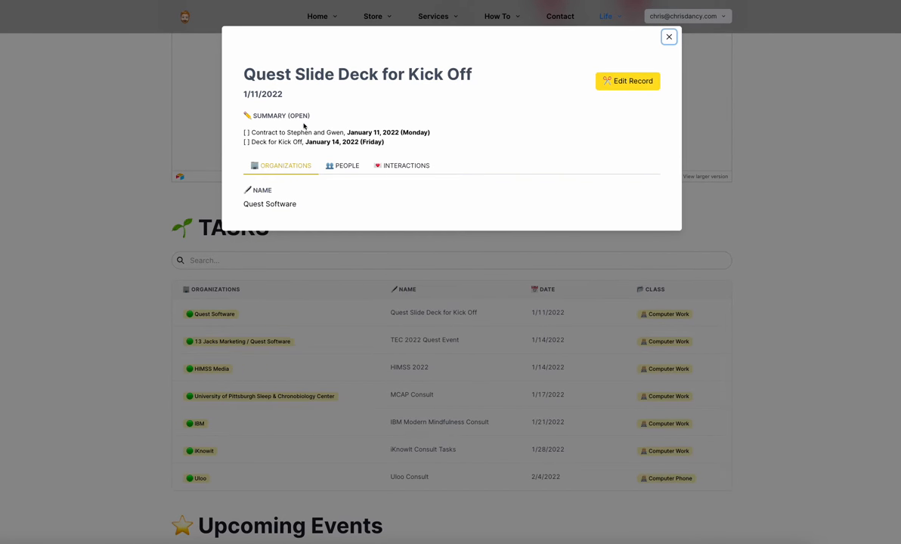
pyautogui.moveTo(351, 109)
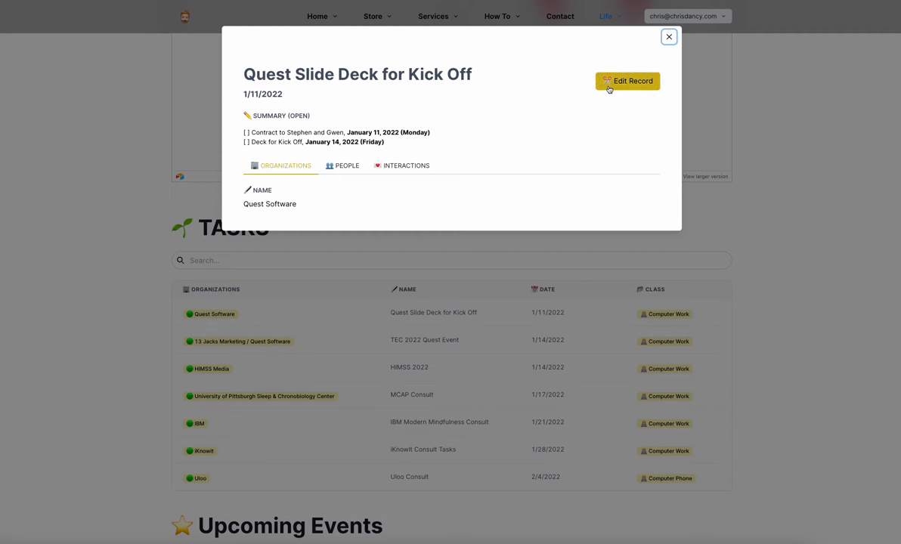
pyautogui.click(627, 81)
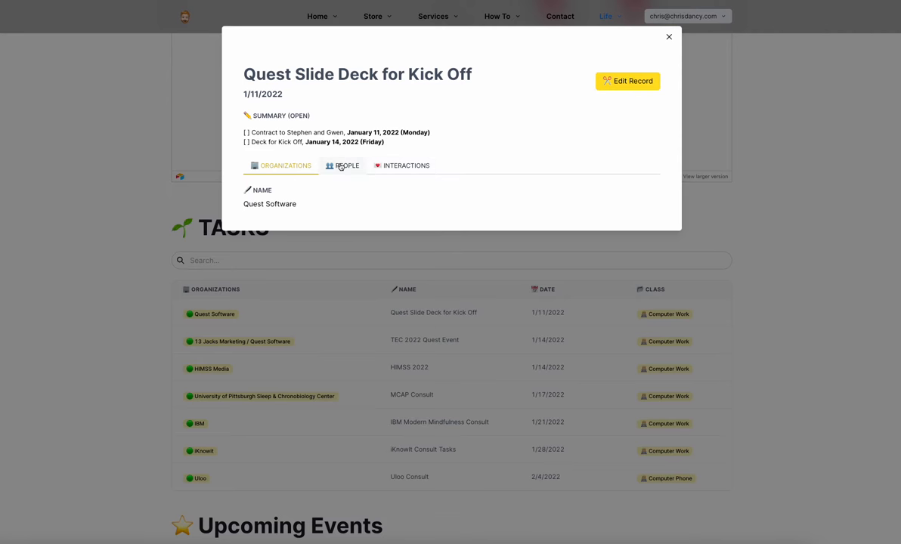
pyautogui.click(346, 165)
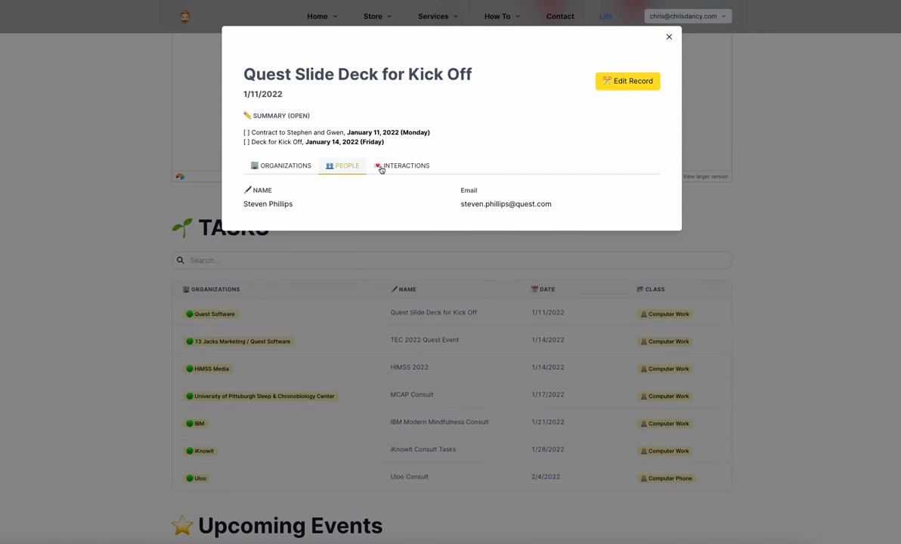
pyautogui.click(285, 166)
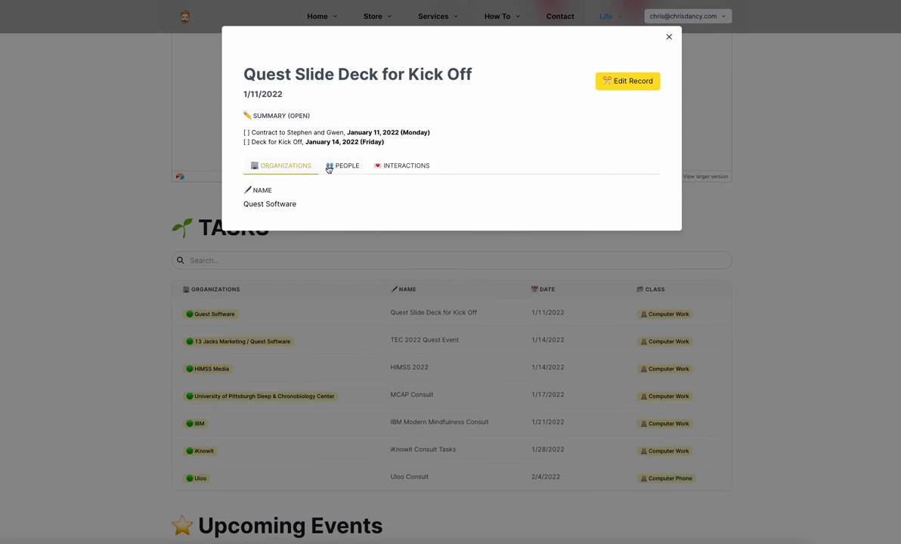
pyautogui.click(668, 36)
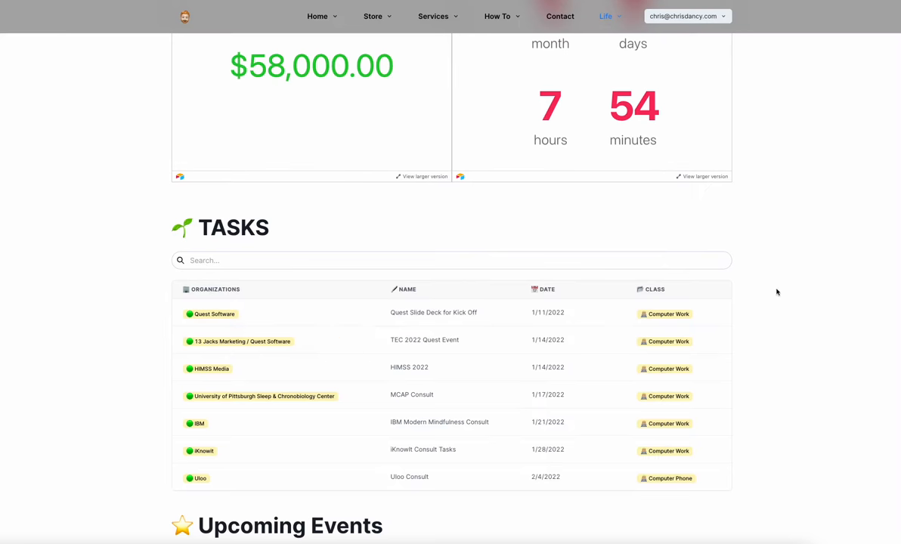
# - Scroll down to CRM Search, then apply and remove the Media type filter
pyautogui.scroll(-3)
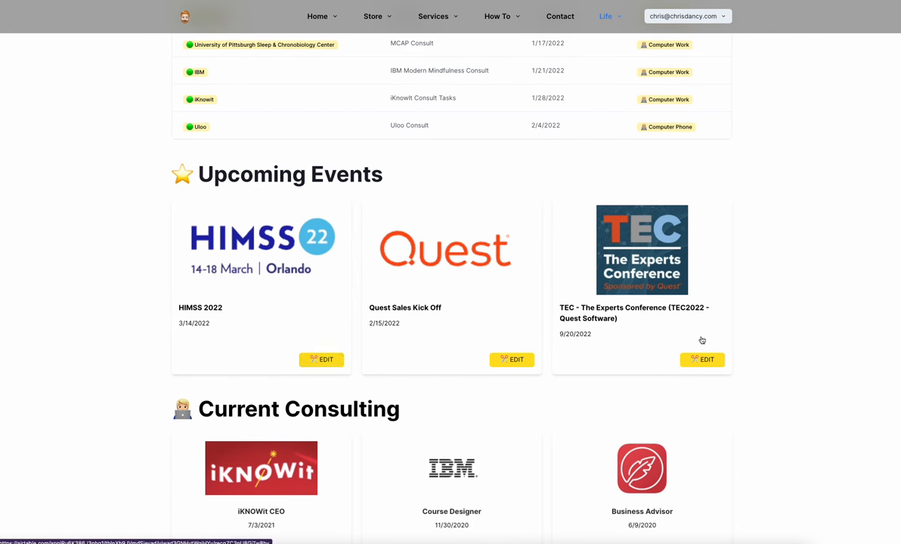
pyautogui.scroll(-3)
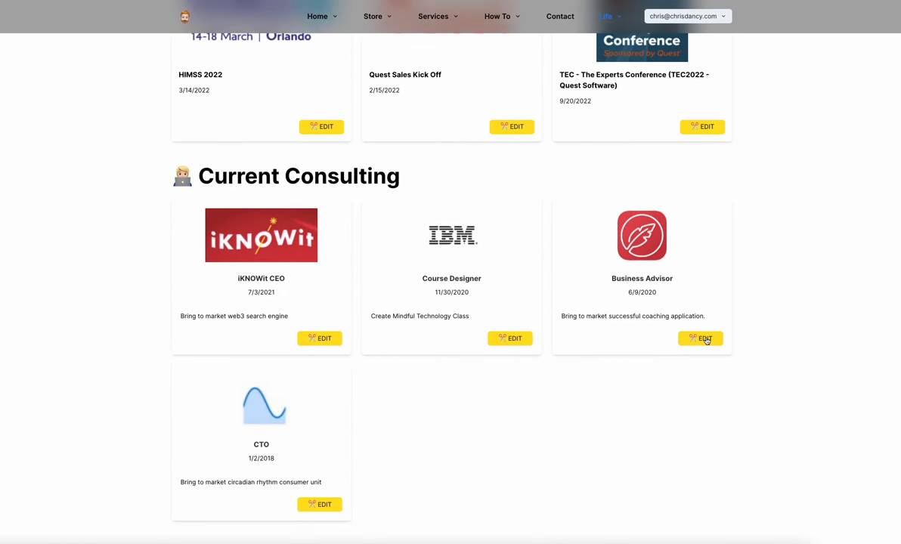
pyautogui.scroll(-3)
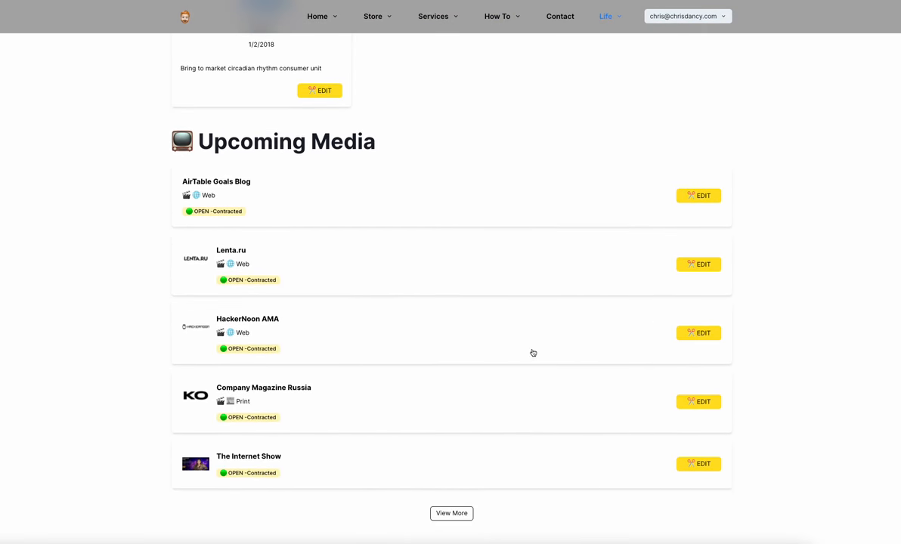
pyautogui.scroll(-3)
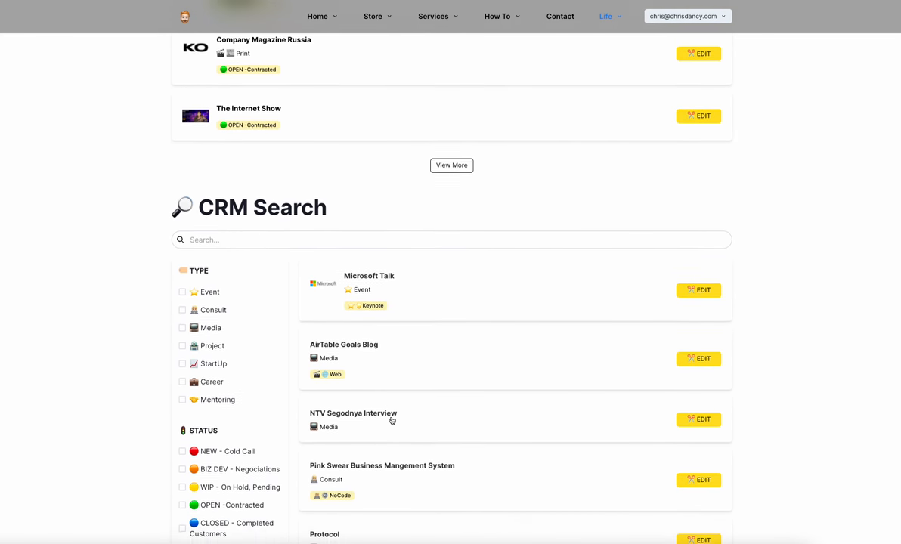
pyautogui.scroll(-3)
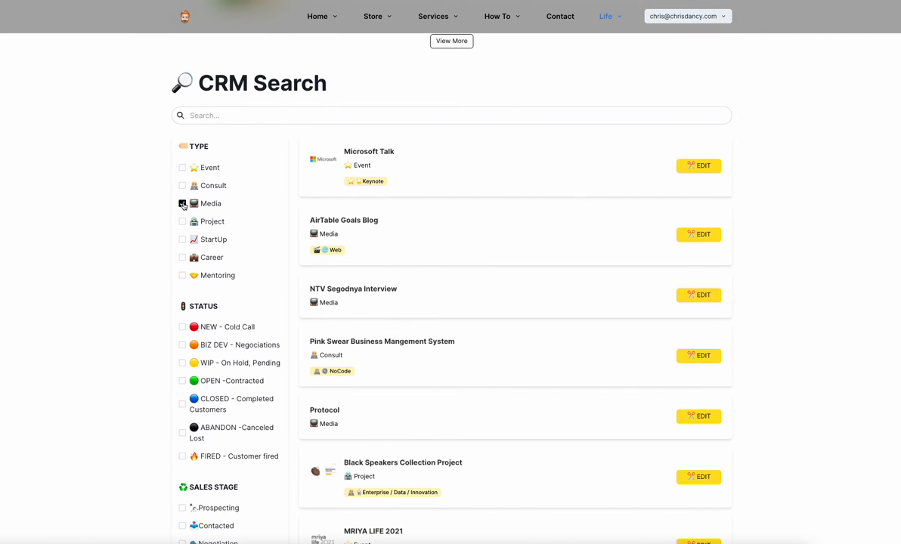
pyautogui.click(182, 203)
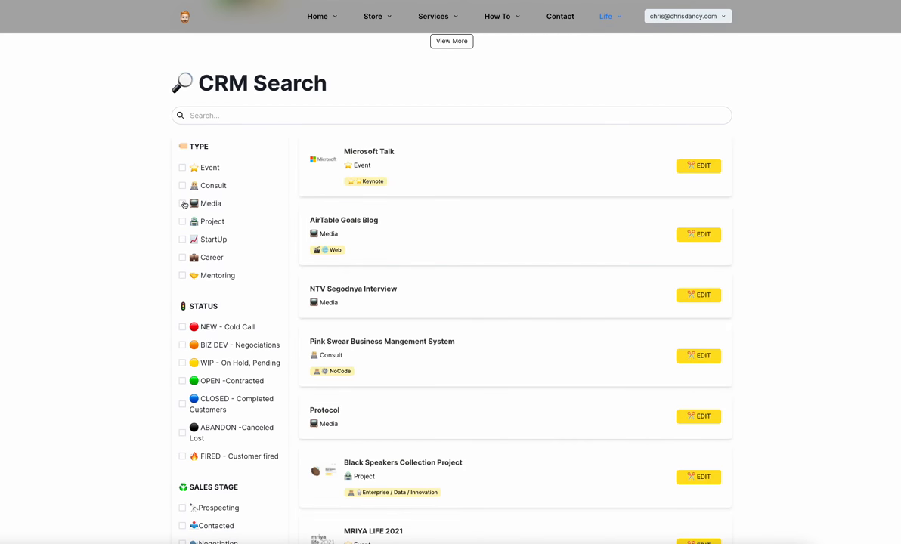
pyautogui.click(451, 115)
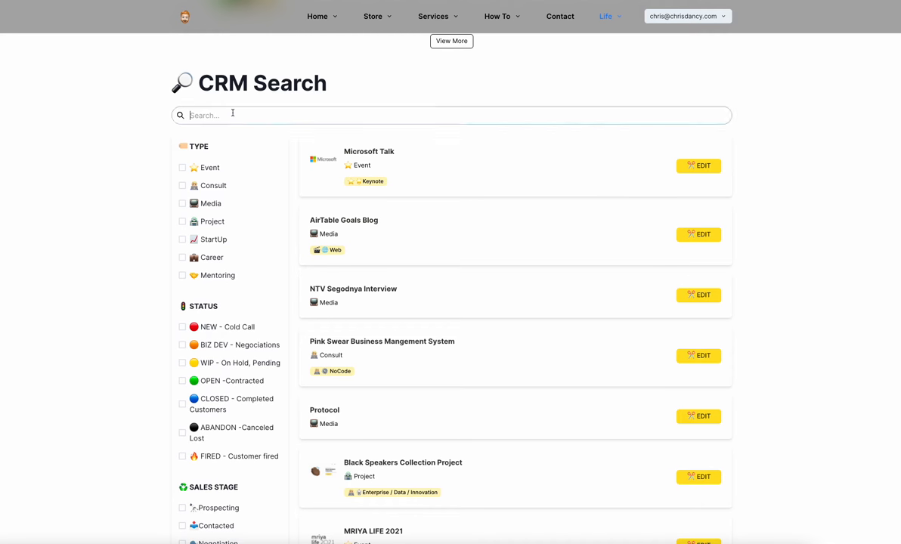
# - Search the CRM for 'poland', then view and close the IT Workplace of Tomorrow event
pyautogui.write('poland')
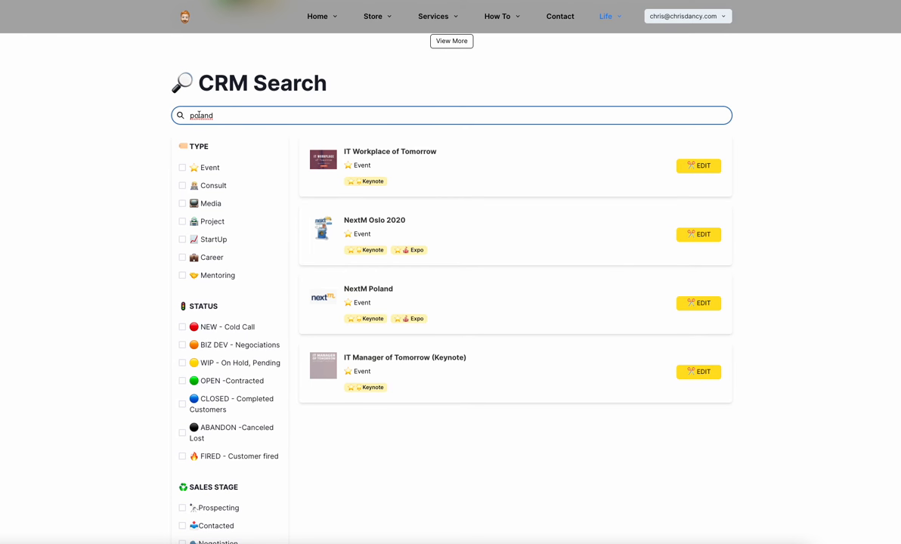
pyautogui.click(390, 151)
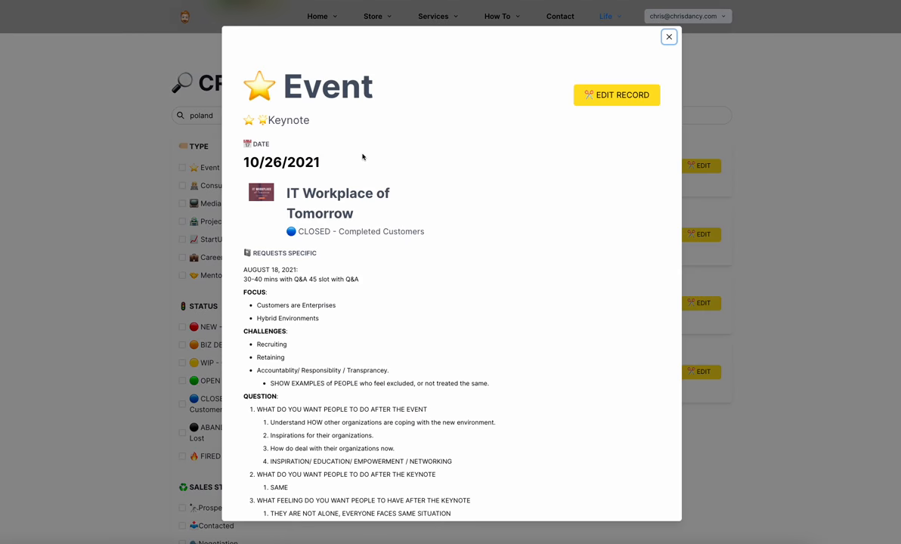
pyautogui.scroll(-3)
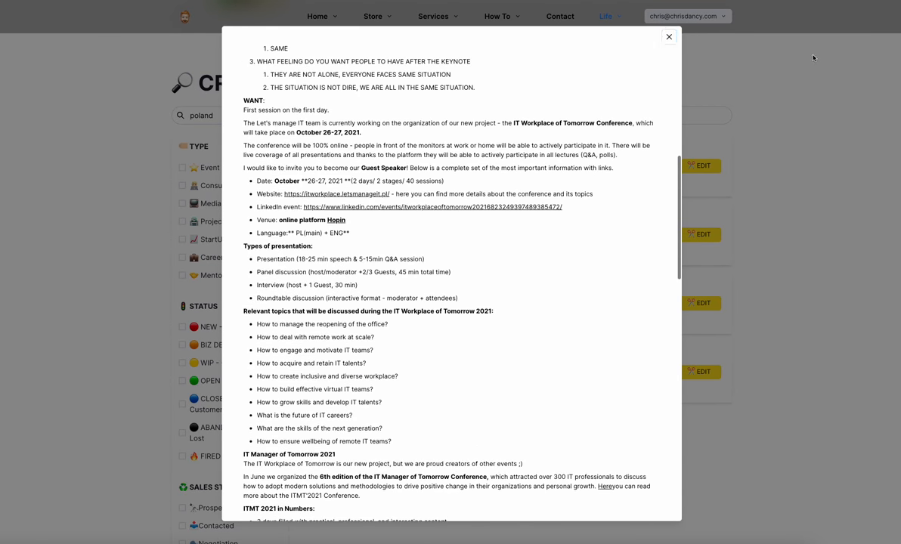
pyautogui.click(668, 36)
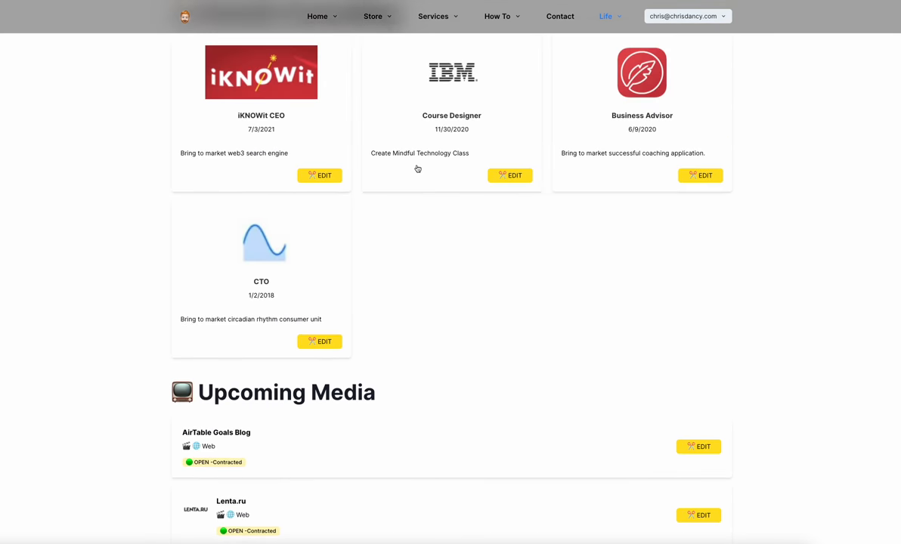